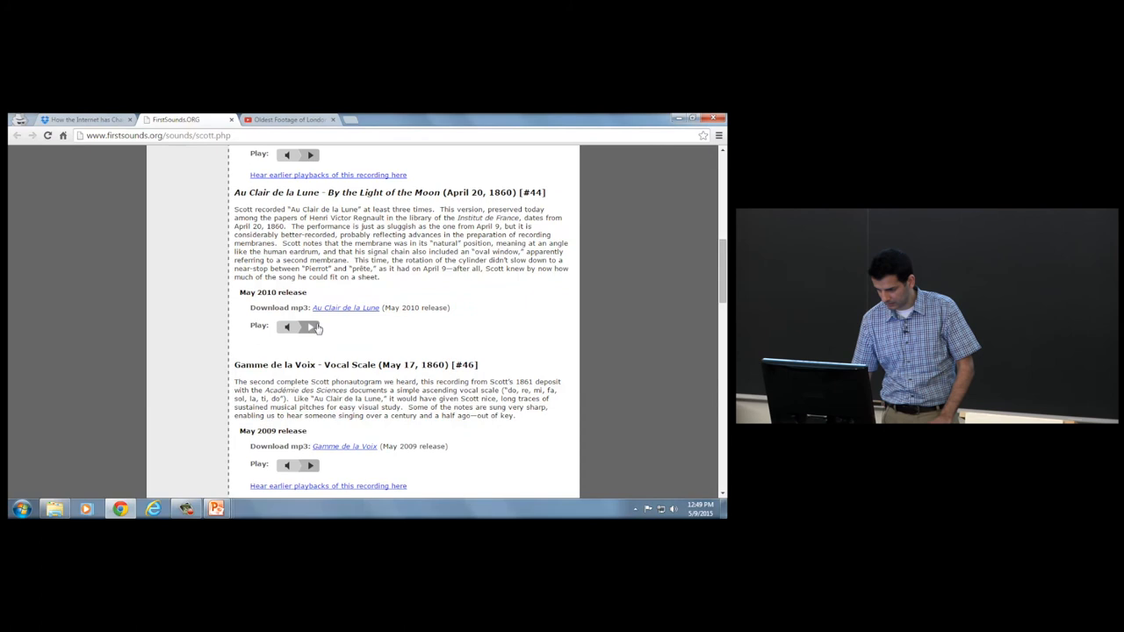
Play the 1860 'Au Clair de la Lune' recording, then show 'Oldest Footage of London Ever' full screen.
click(310, 327)
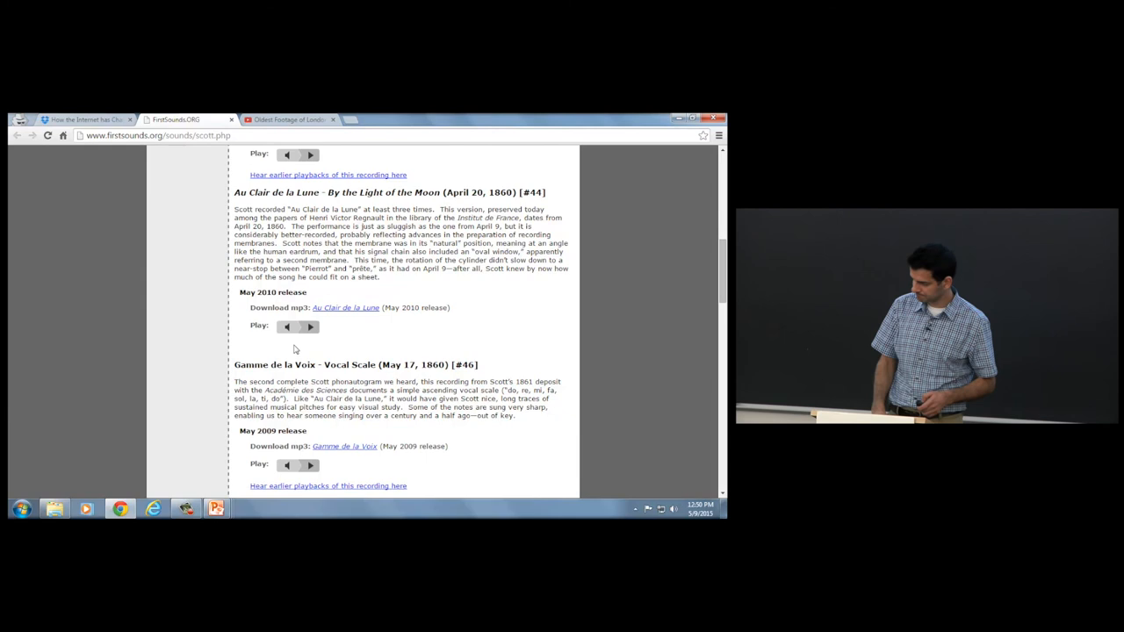
click(288, 120)
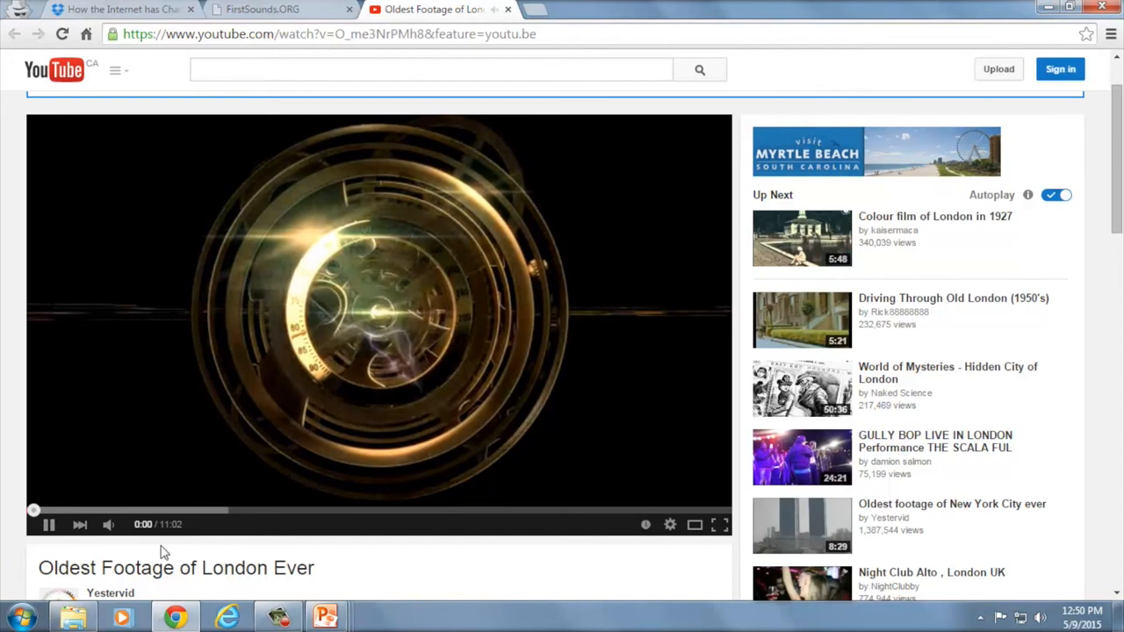
click(718, 524)
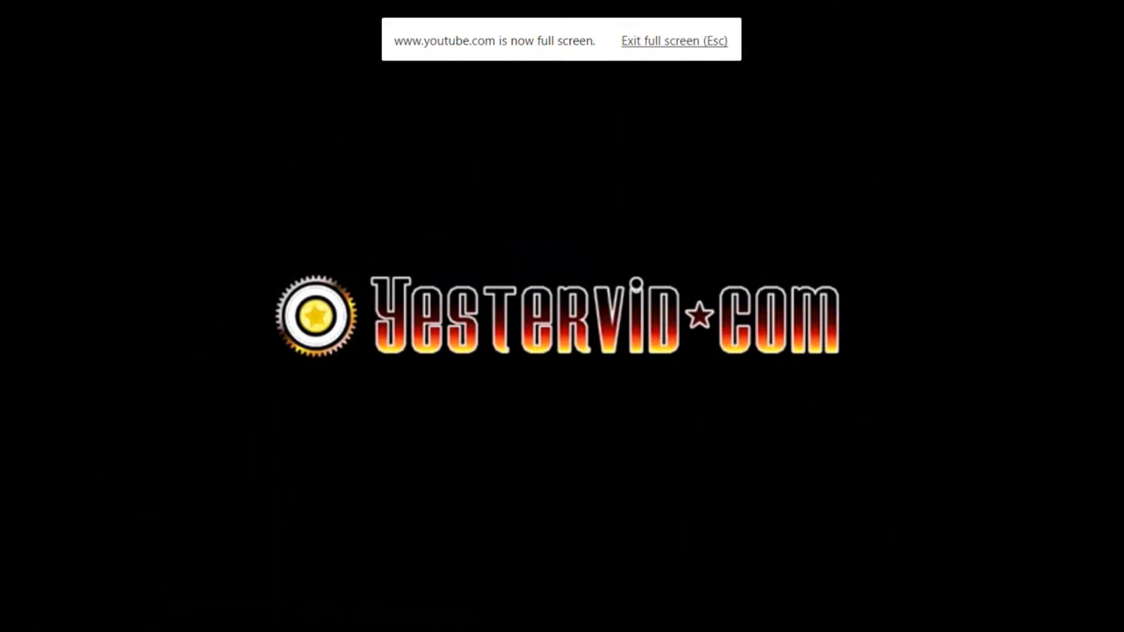